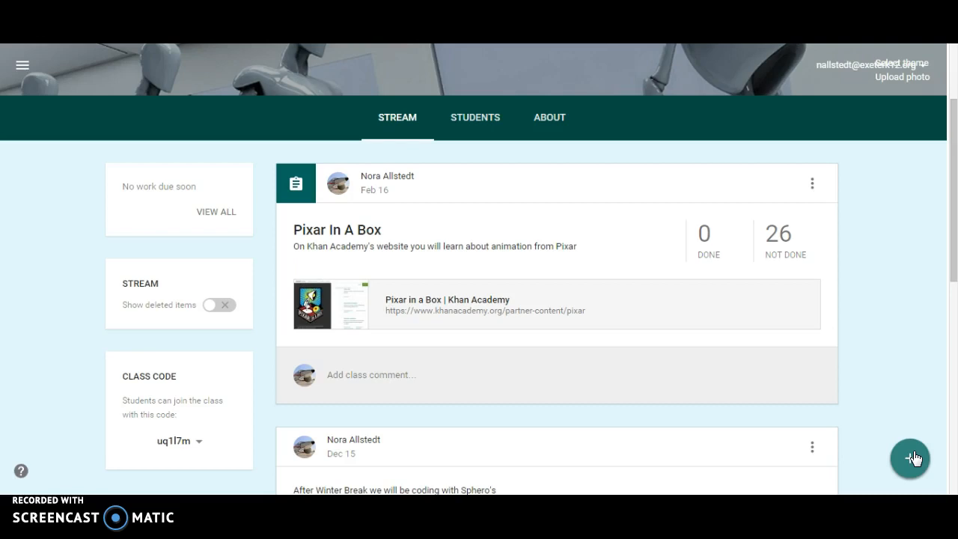
- Reveal the create-post options with the + button on the class Stream page
click(911, 458)
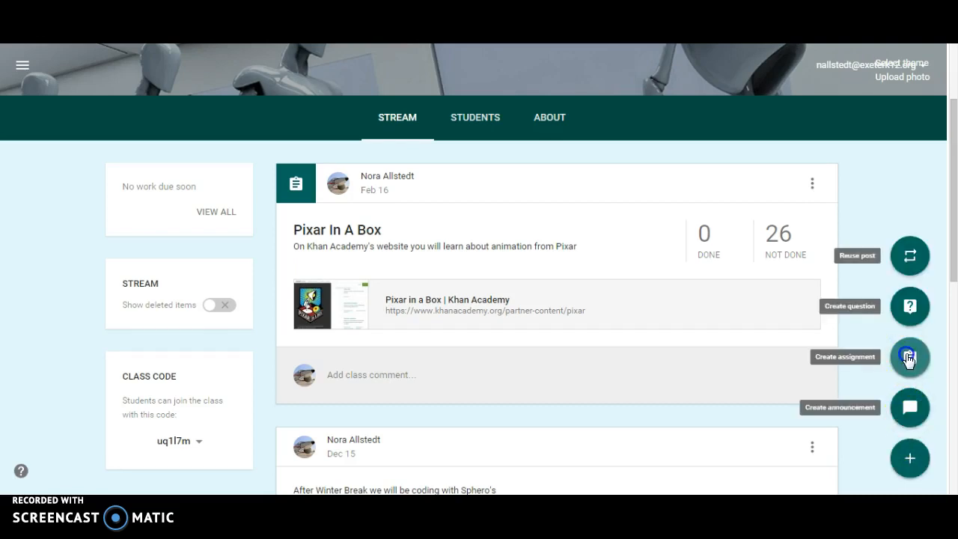
- Create a new assignment titled 'Coding'
click(909, 358)
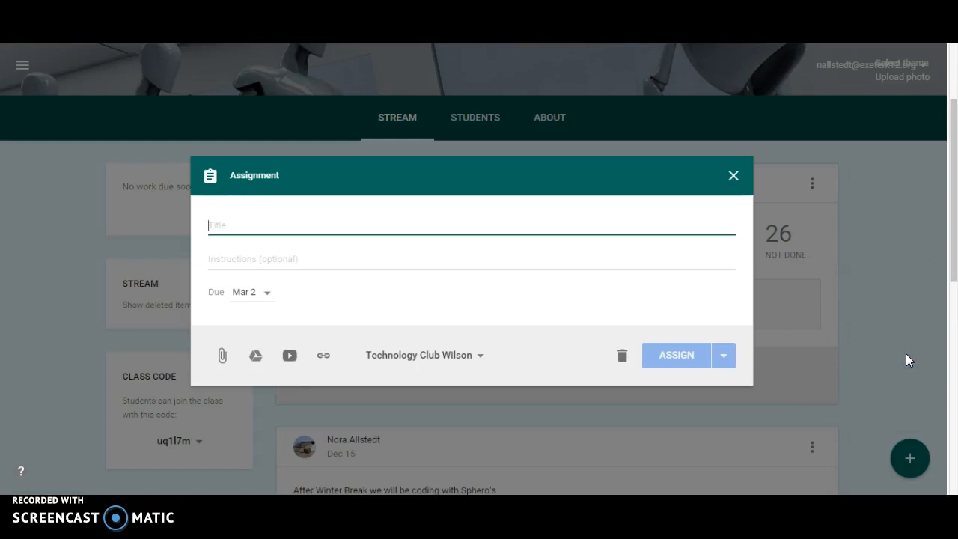
text(COdin)
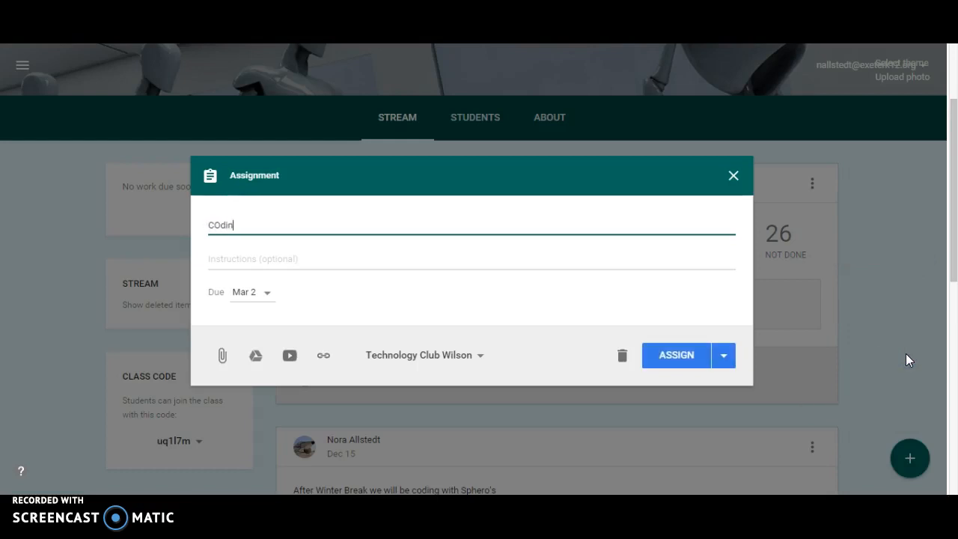
key(BackSpace)
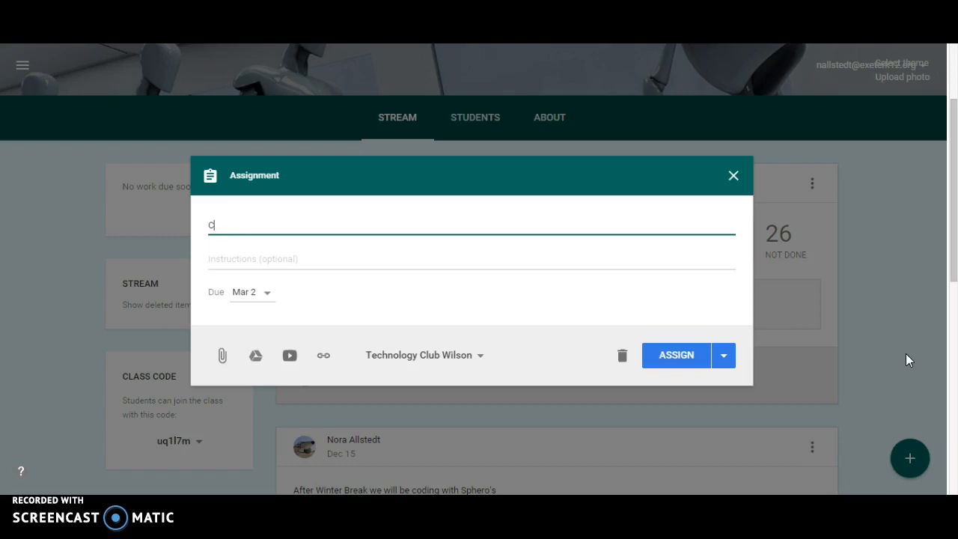
text(oding)
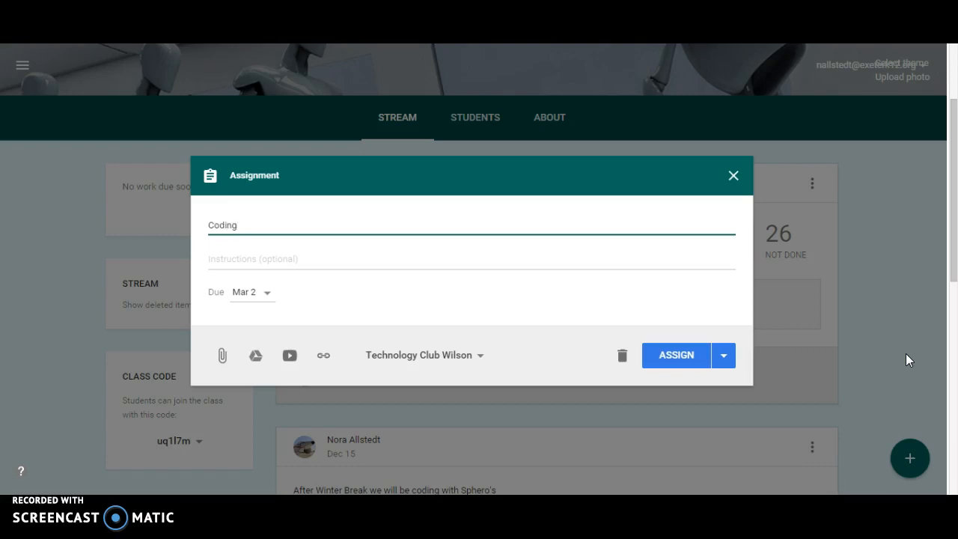
- Write instructions telling students to go to code.org and choose an Hour of Code or Scratch lesson
click(462, 267)
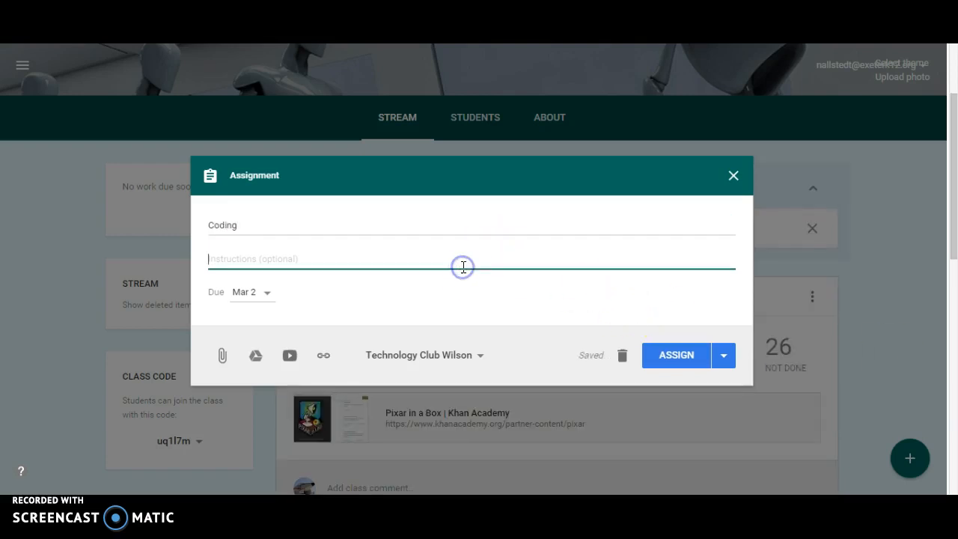
text(Go to co)
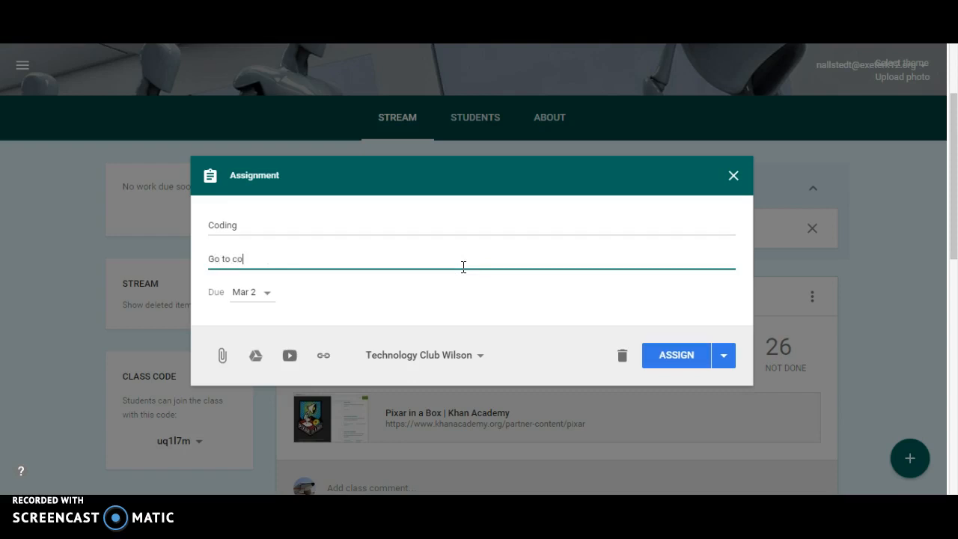
text(de)
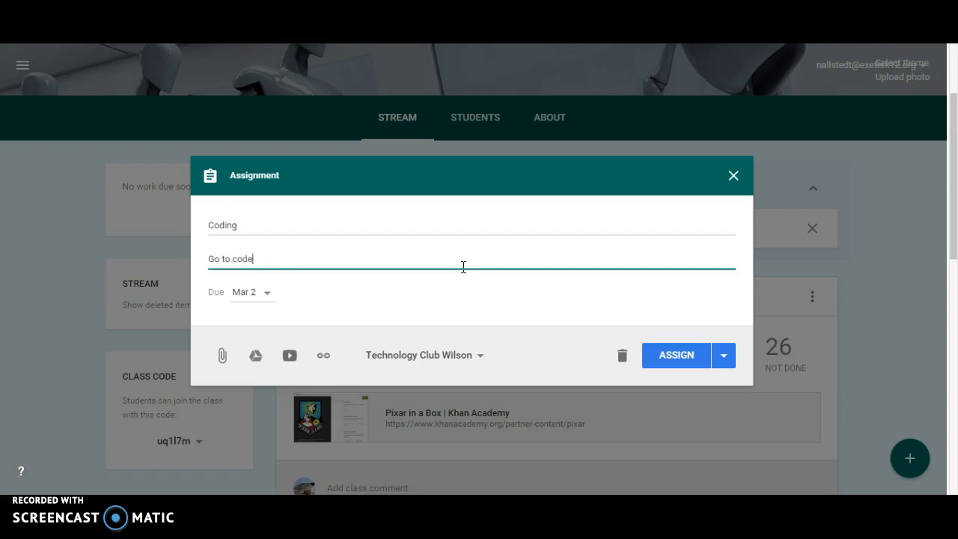
text(.org)
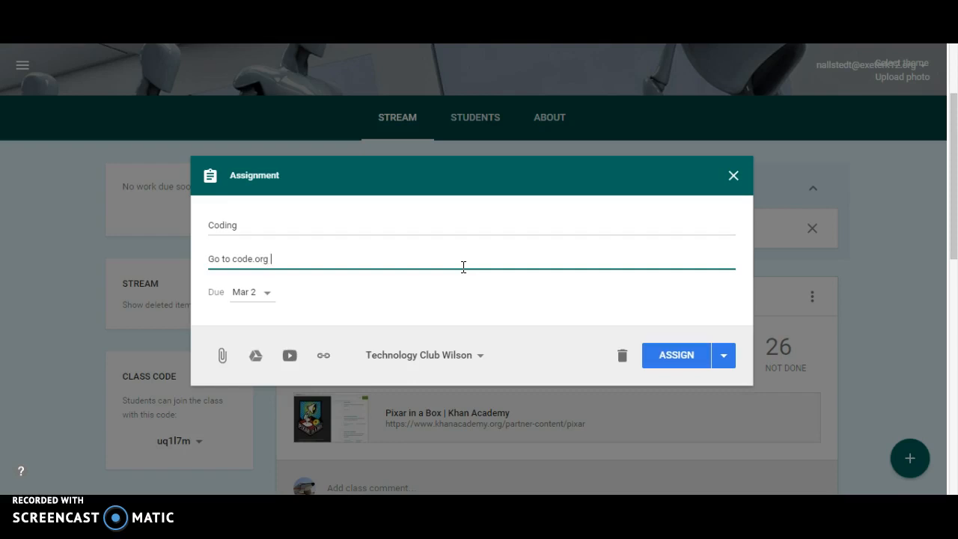
text(and)
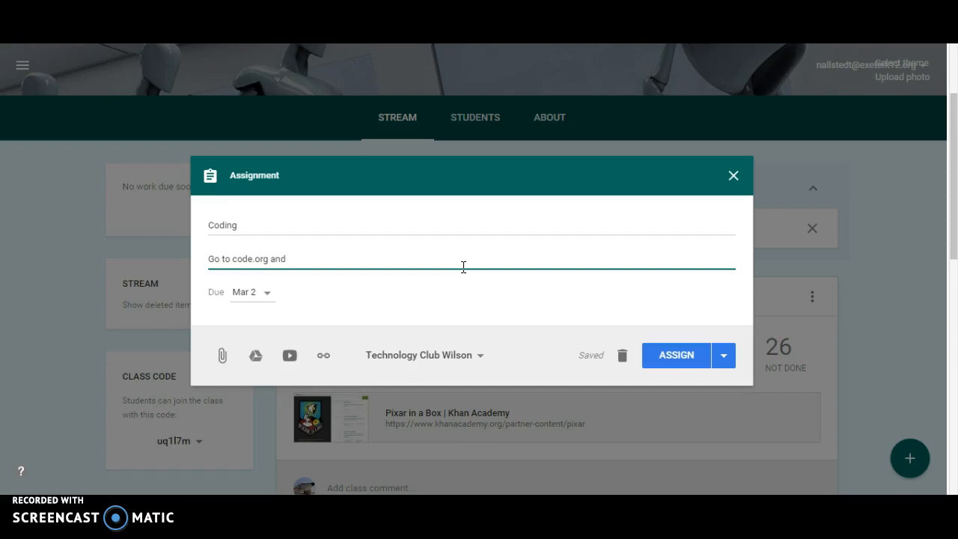
text(choose either)
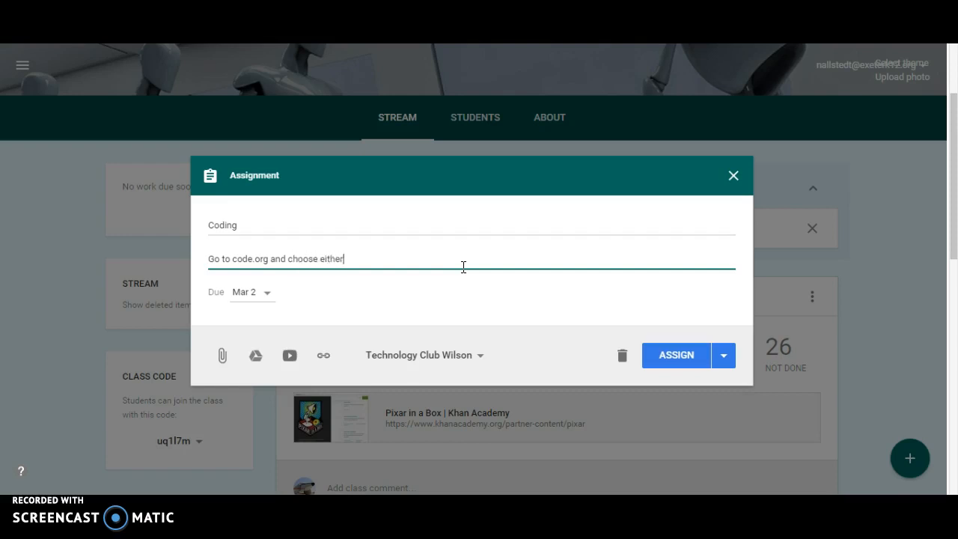
text(an ho)
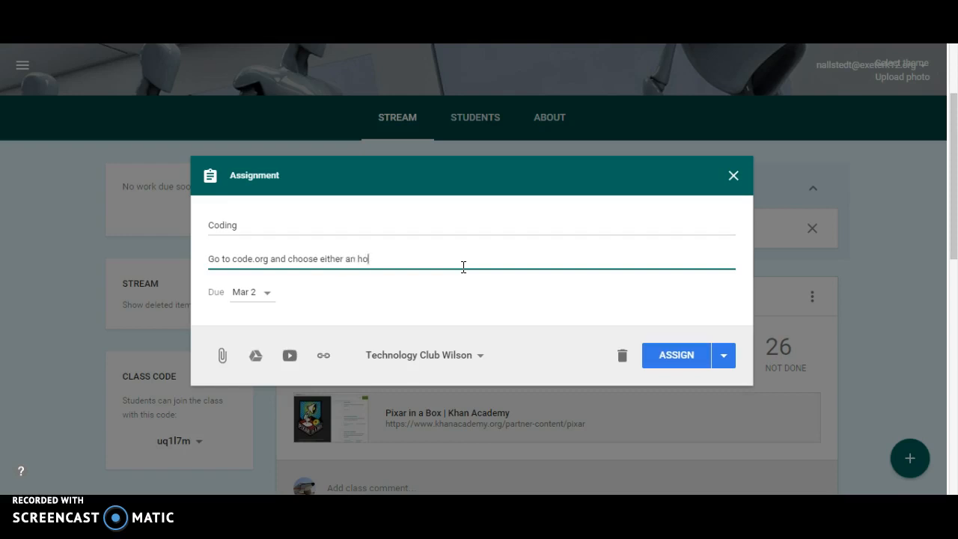
text(ur of code lesson or a sc)
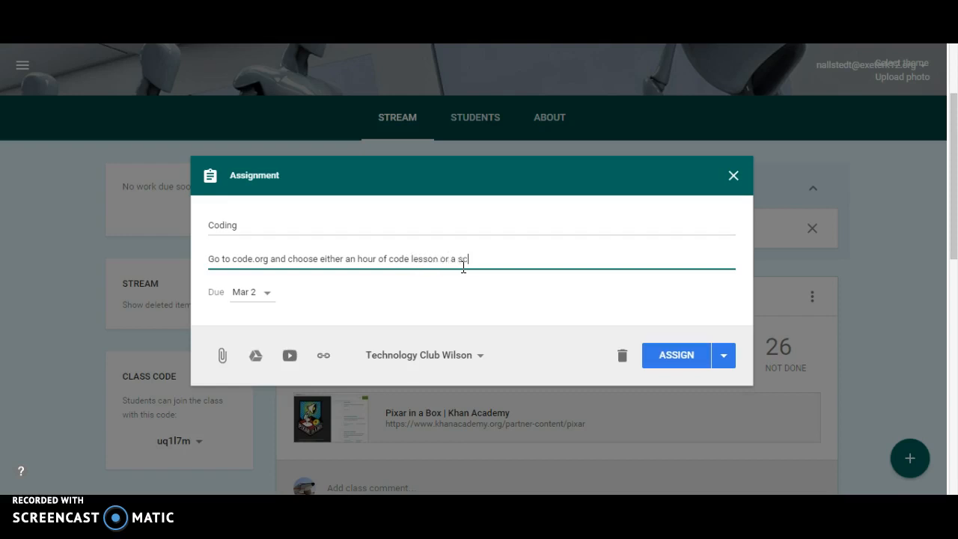
text(ratch lesson)
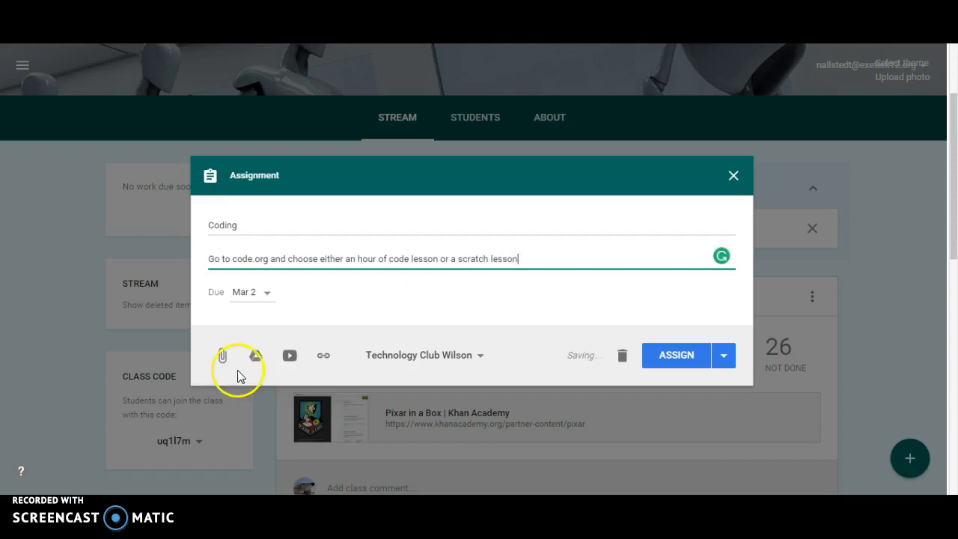
- Search Google Drive for 'codi' to attach the Coding document
click(255, 355)
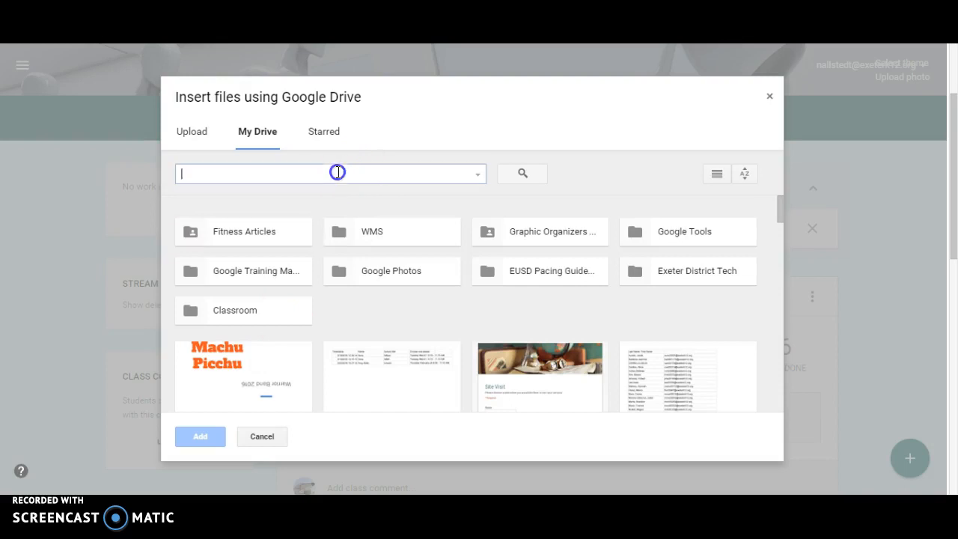
text(codi)
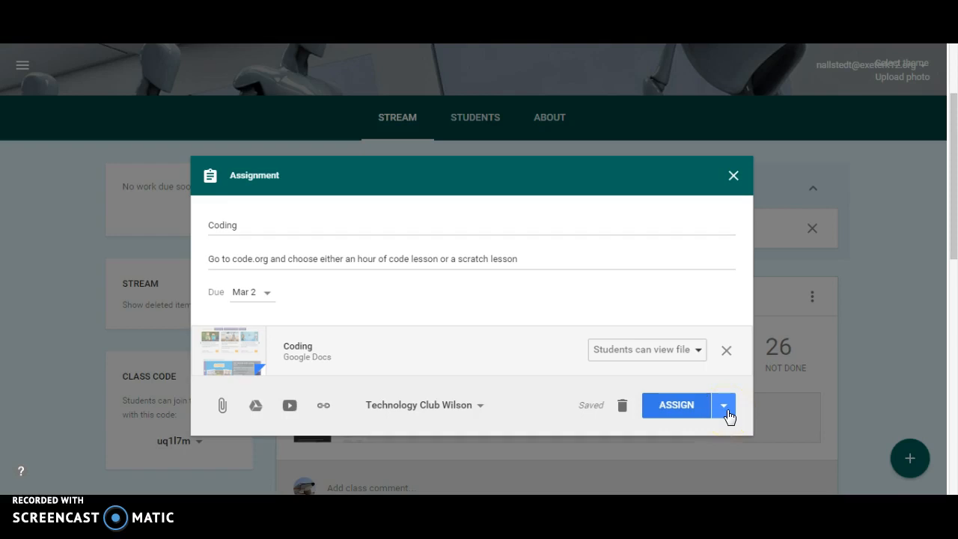
- Save the Coding assignment as a draft instead of assigning it
click(727, 405)
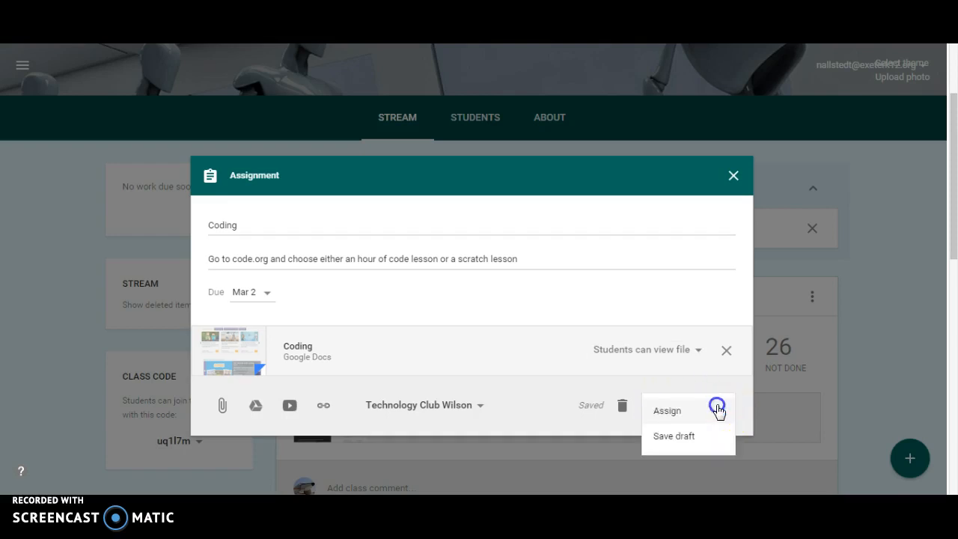
click(668, 411)
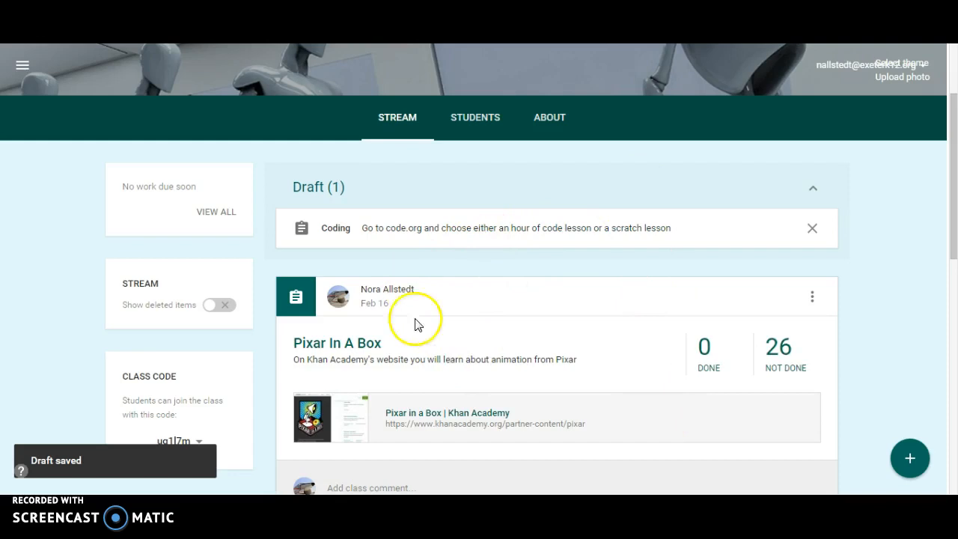
mouse_move(464, 275)
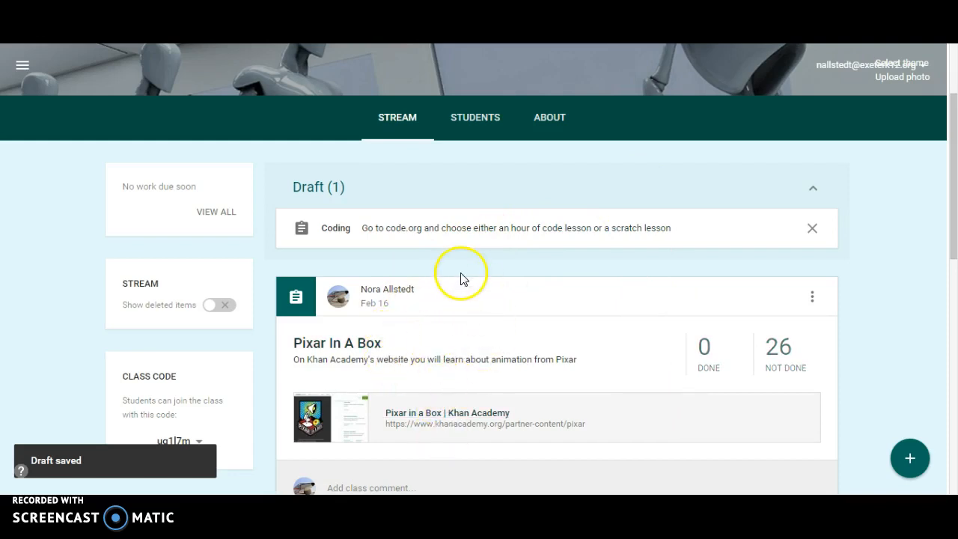
mouse_move(313, 200)
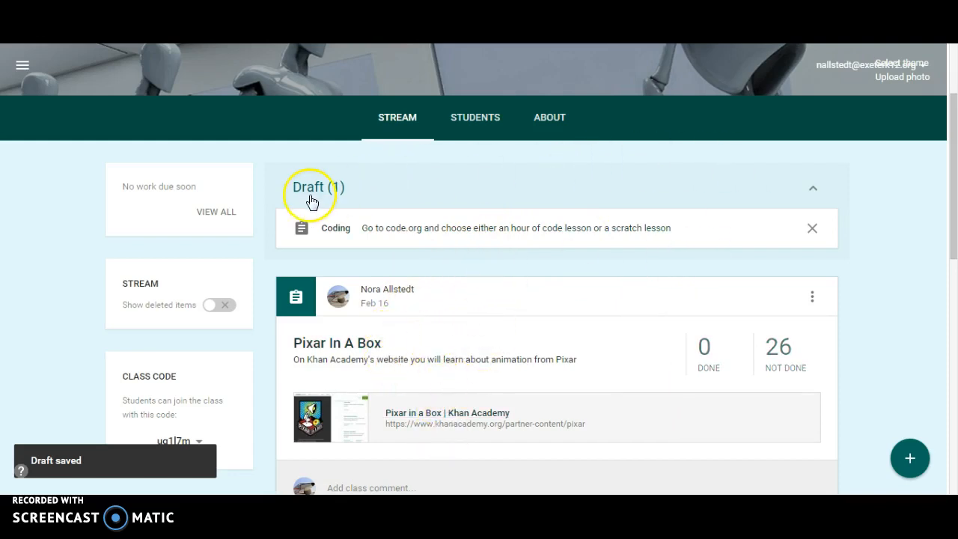
- Collapse and re-expand the Draft (1) list, then open the Coding draft
click(811, 186)
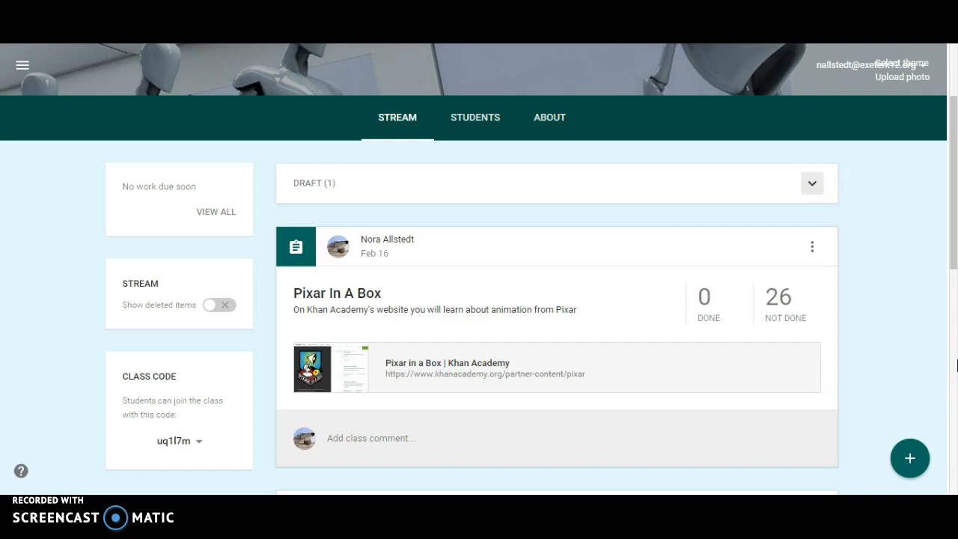
mouse_move(429, 206)
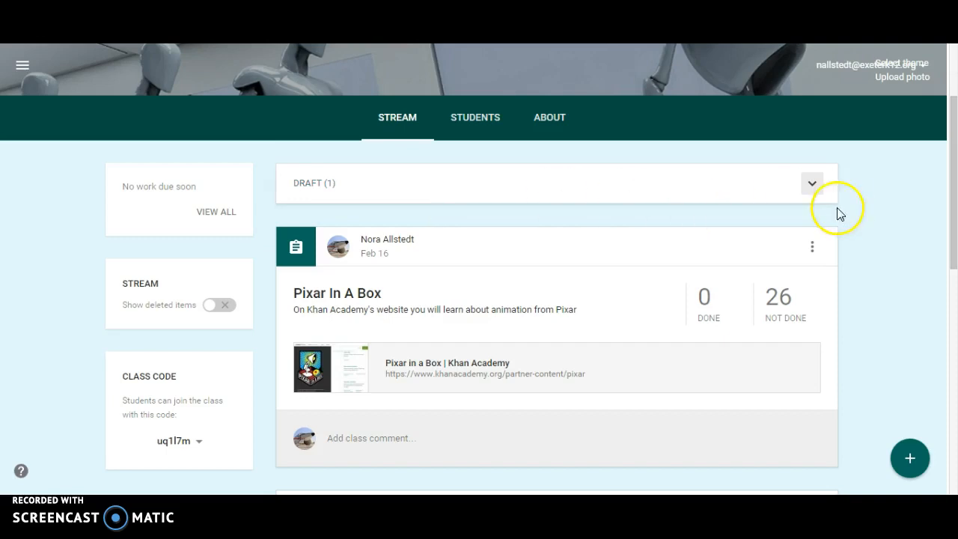
click(812, 182)
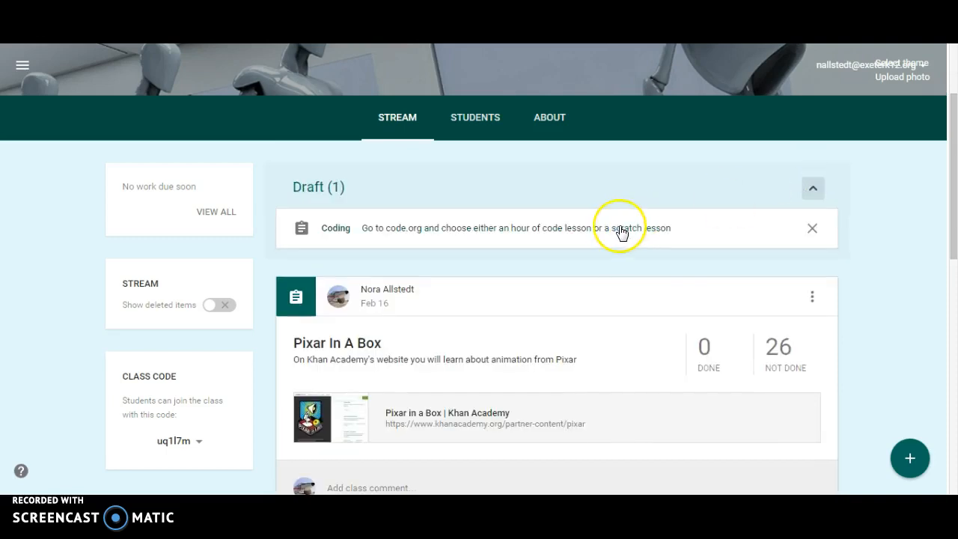
click(619, 228)
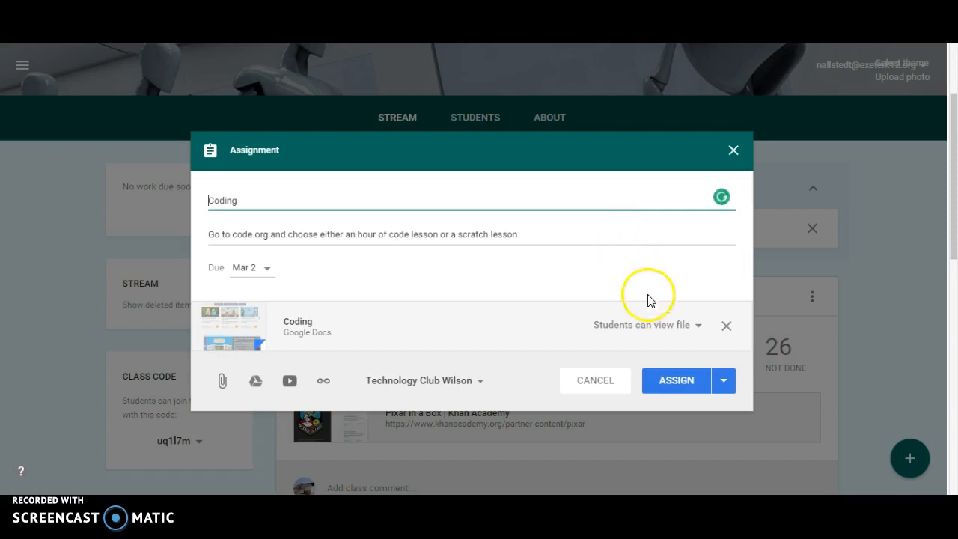